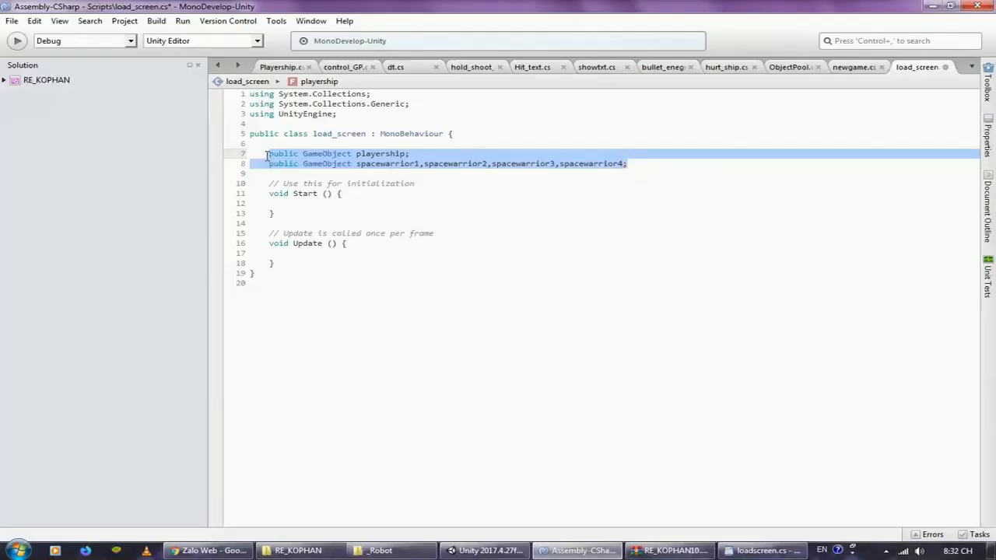
# Review the playership and four spacewarrior fields in load_screen.cs, then move to dt.cs
pyautogui.doubleClick(327, 154)
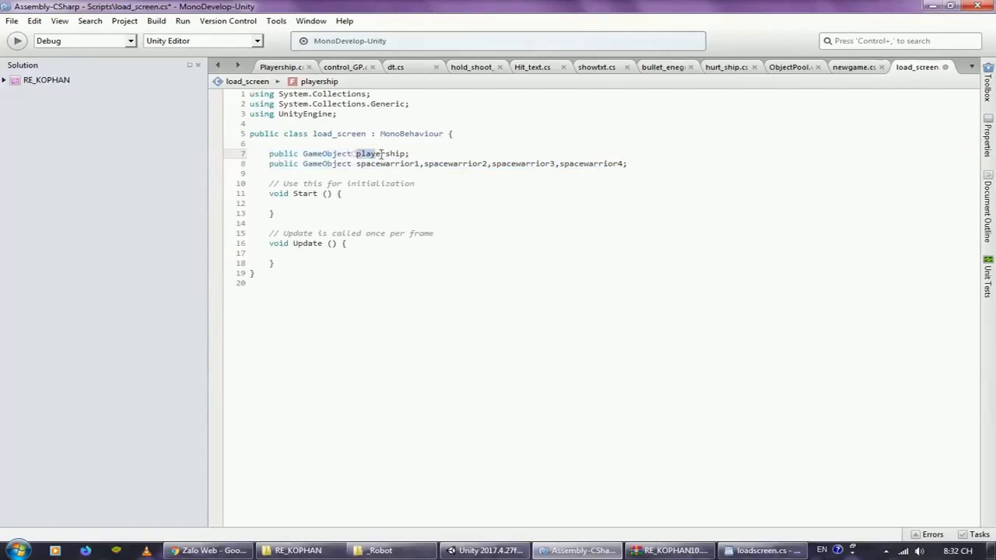
pyautogui.click(382, 163)
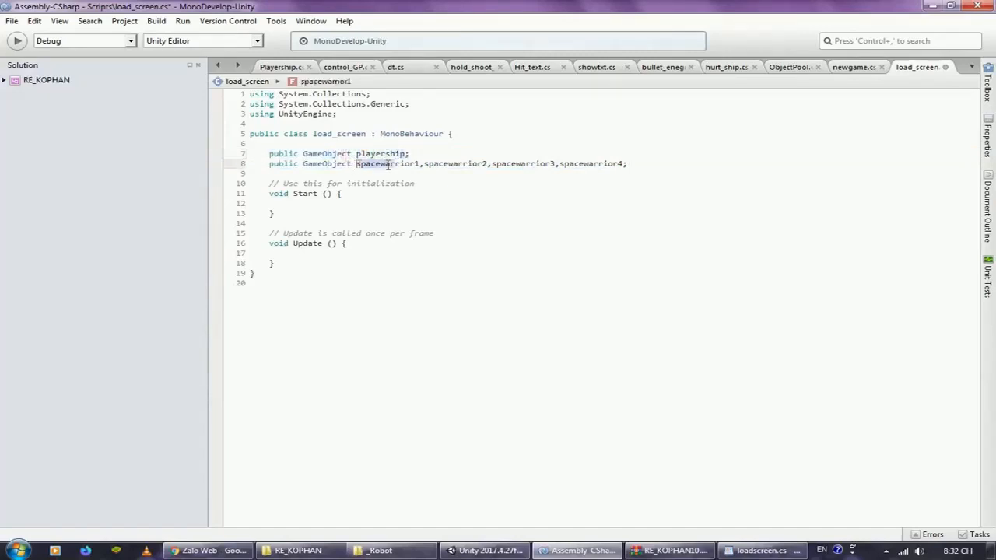
pyautogui.moveTo(355, 164); pyautogui.dragTo(622, 163)
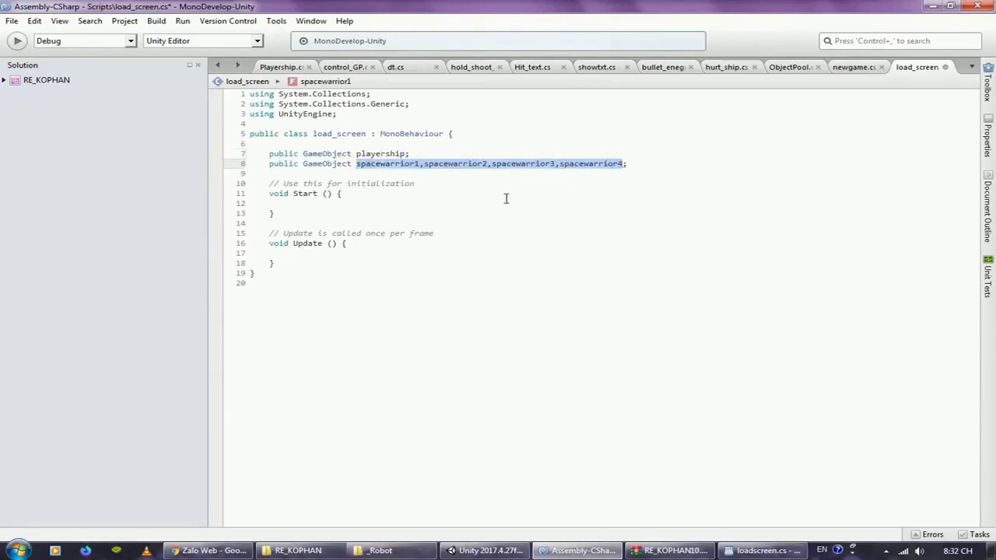
pyautogui.moveTo(403, 205)
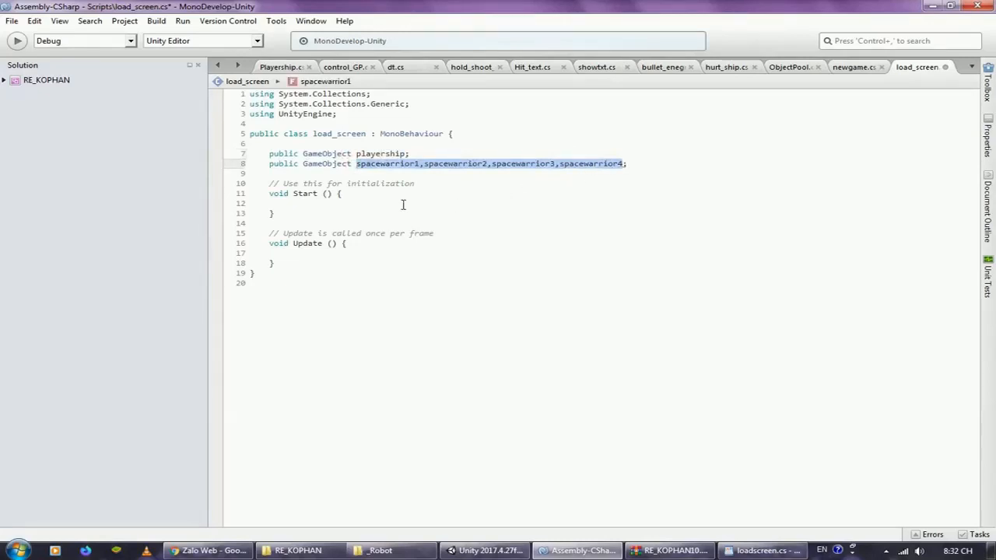
pyautogui.click(395, 67)
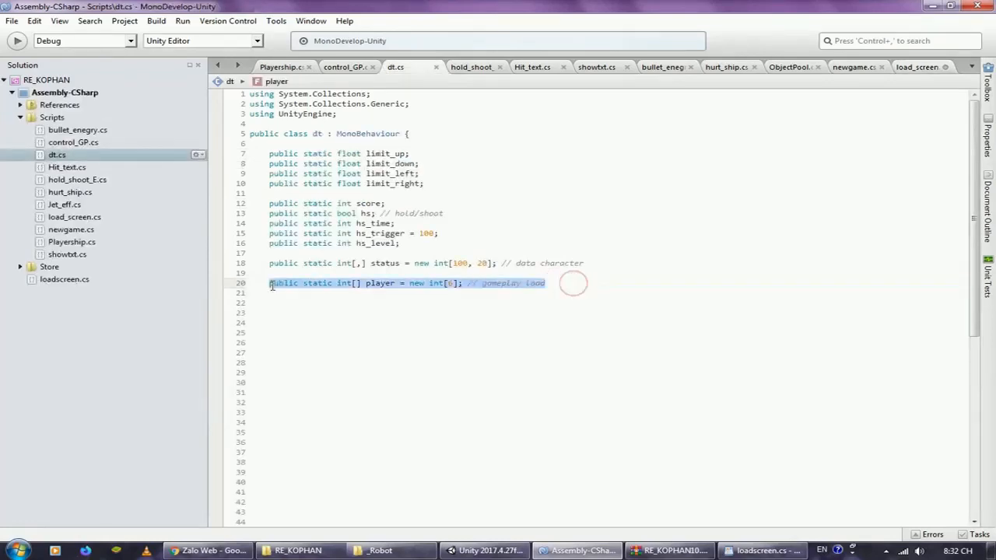
# Inspect the static player ID array declaration in dt.cs
pyautogui.doubleClick(380, 283)
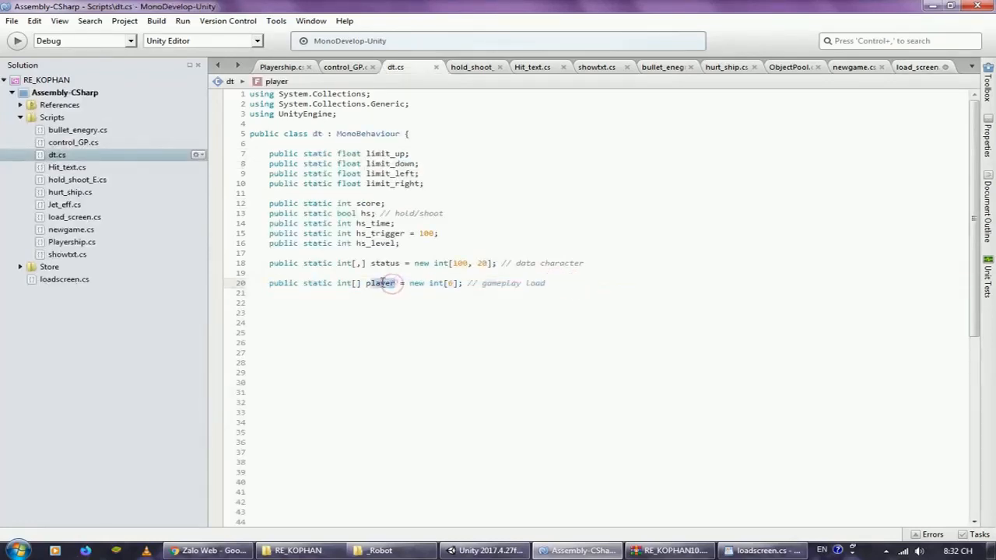
pyautogui.doubleClick(379, 283)
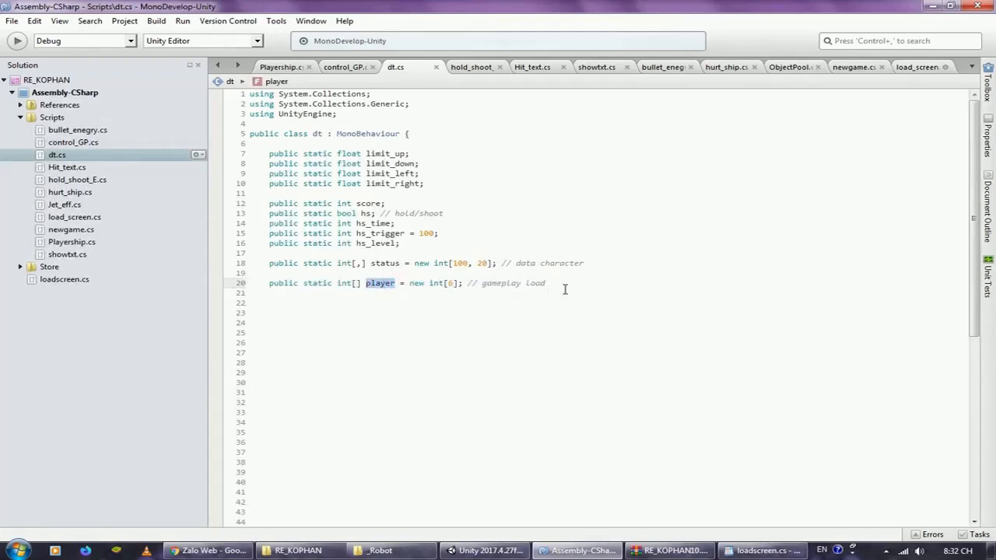
pyautogui.click(544, 283)
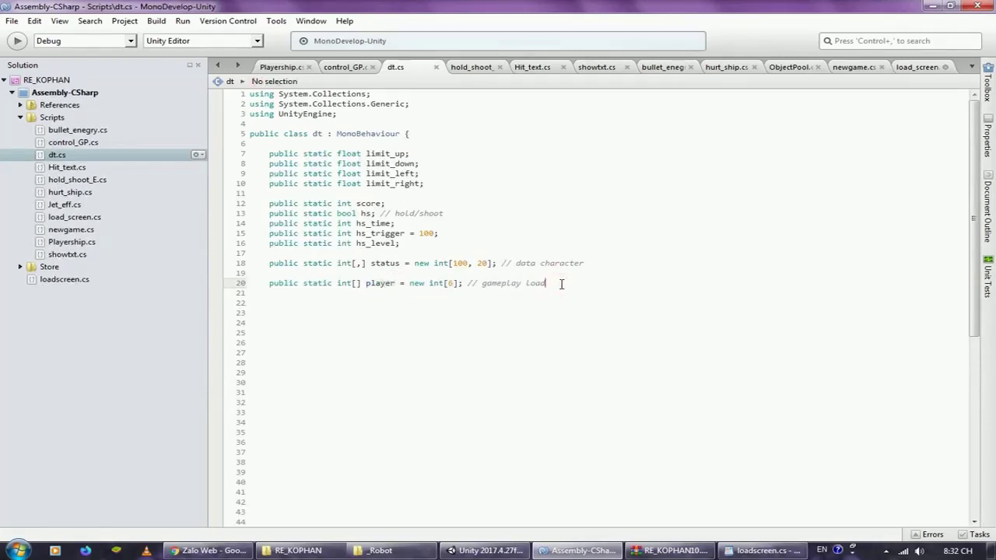
pyautogui.doubleClick(380, 284)
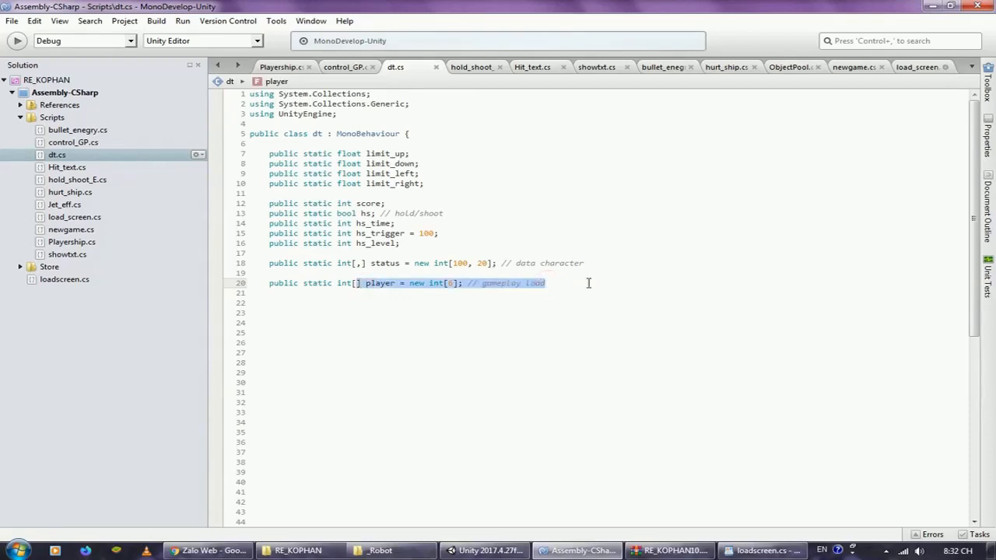
# In load_screen's Start, confirm dt.player[1] = 2 and dt.player[2] = 4 with their comments
pyautogui.click(922, 67)
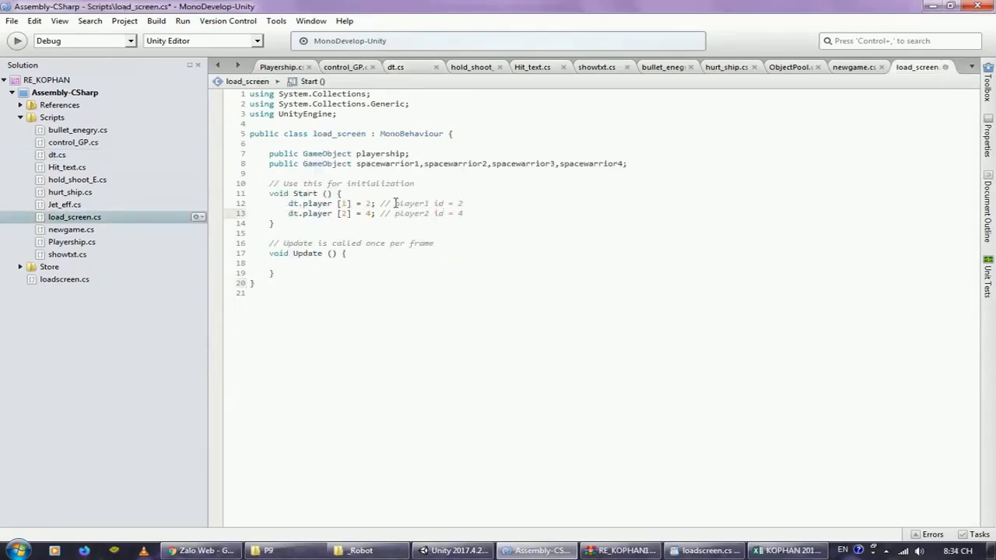
pyautogui.moveTo(392, 202); pyautogui.dragTo(463, 203)
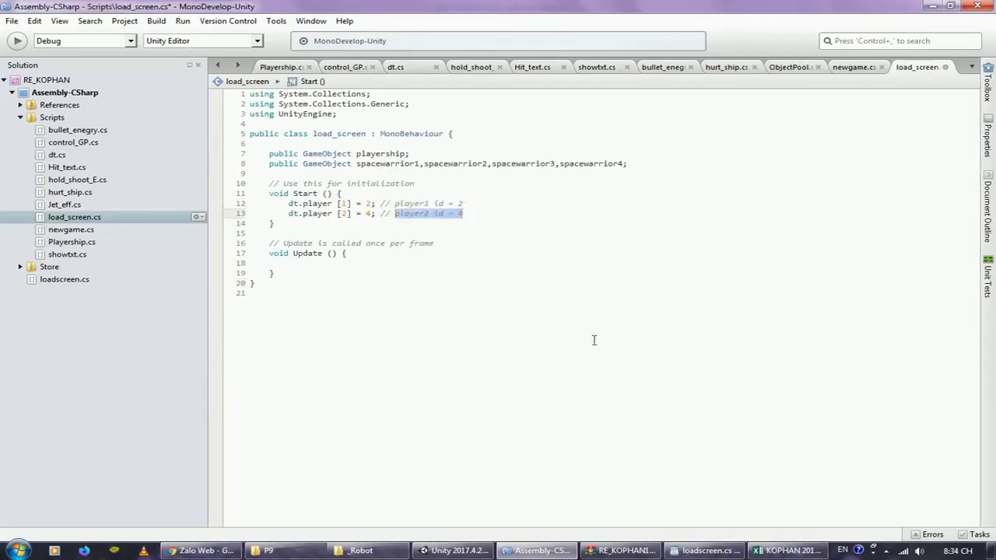
pyautogui.click(784, 551)
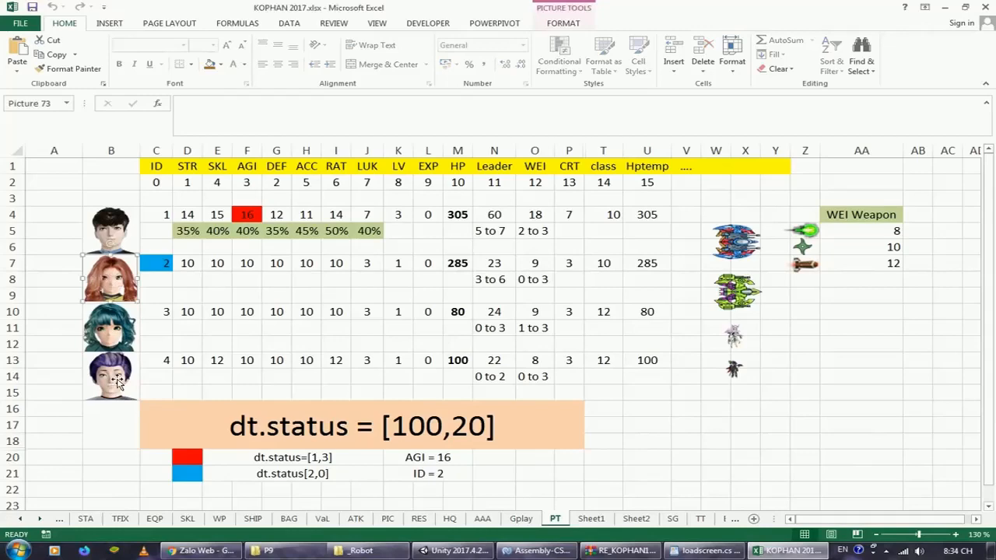
# View the PT sheet's character stats table with each character's ID in KOPHAN 2017.xlsx
pyautogui.click(523, 551)
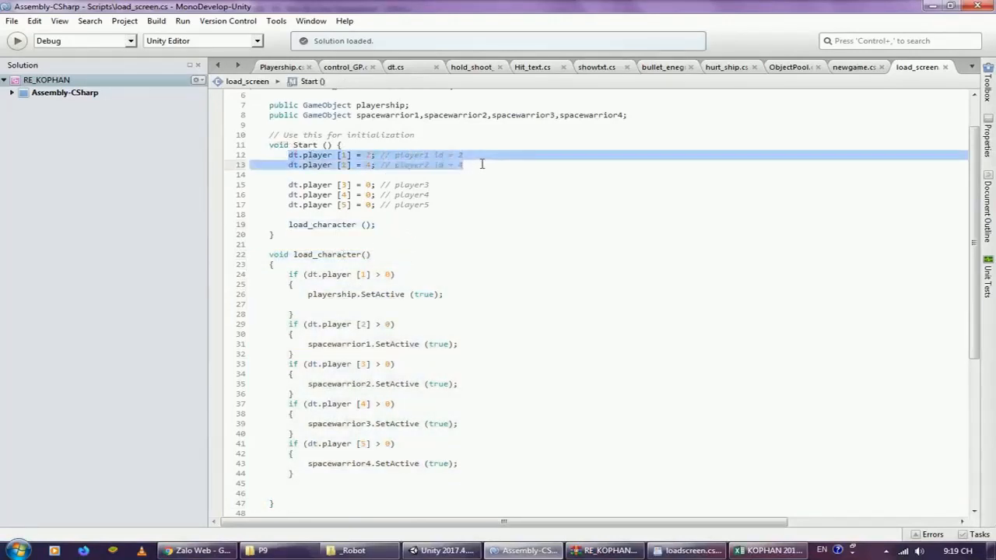
# Review Start zeroing dt.player[3..5] and load_character's SetActive checks, then move to Playership.cs
pyautogui.click(370, 159)
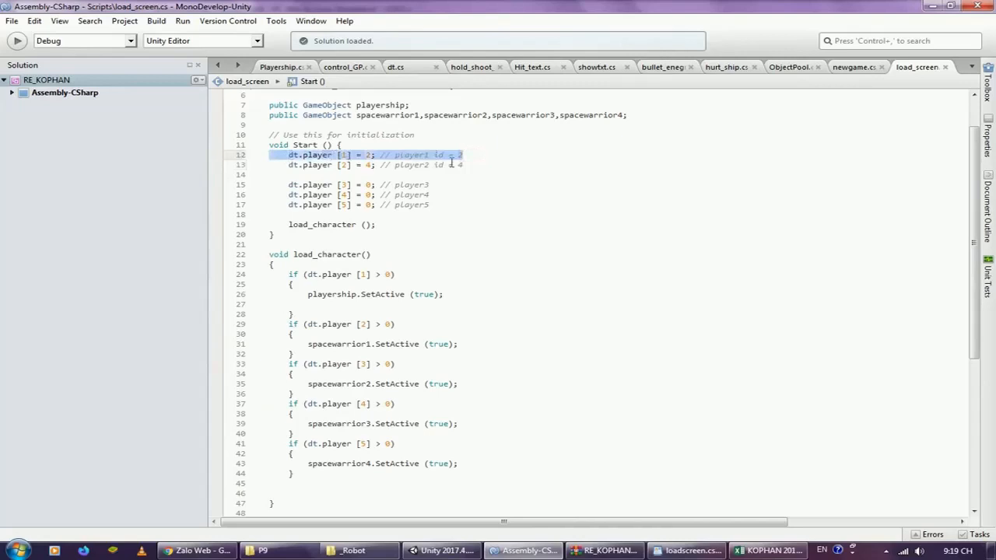
pyautogui.click(464, 165)
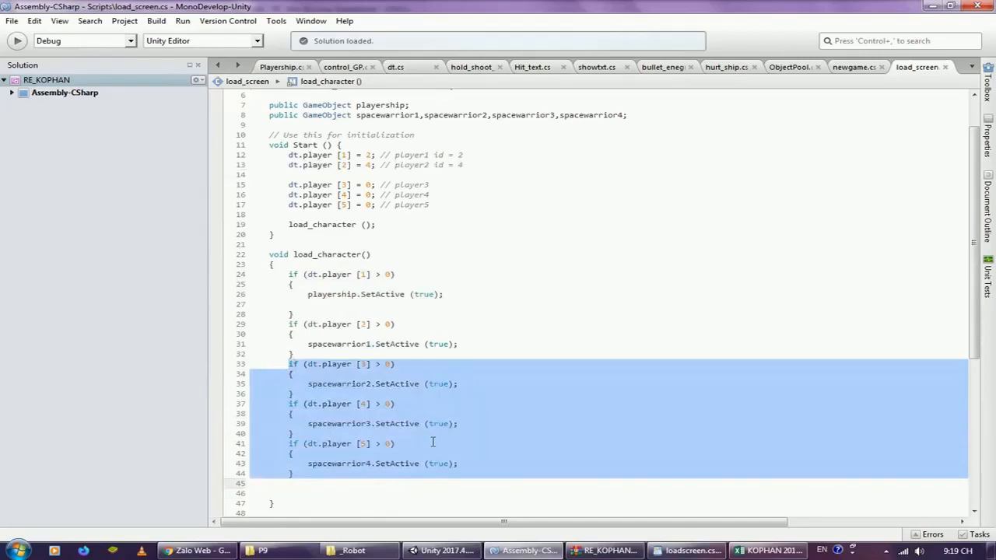
pyautogui.click(280, 67)
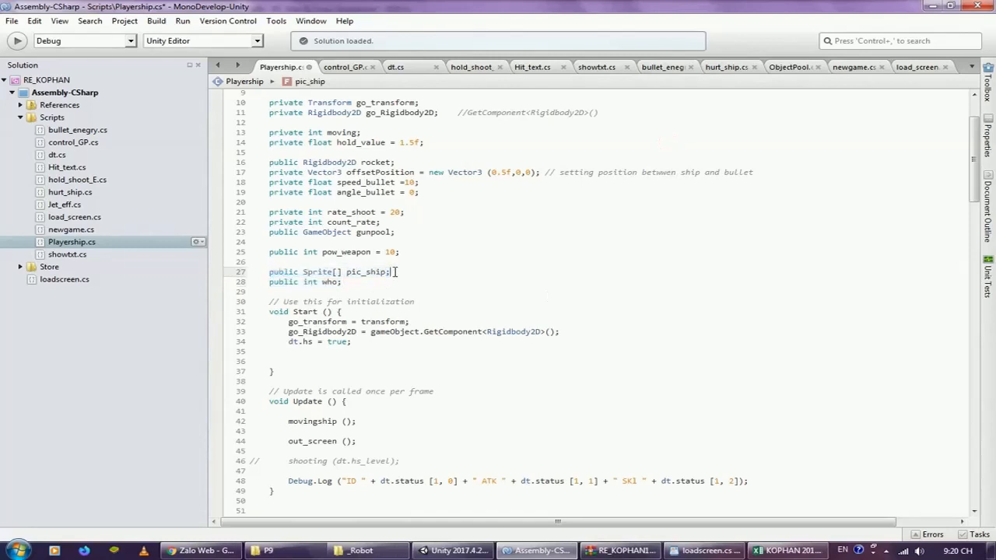
# Add an // id = 2 comment after the pic_ship sprite array, checking the stats sheet
pyautogui.tripleClick(327, 270)
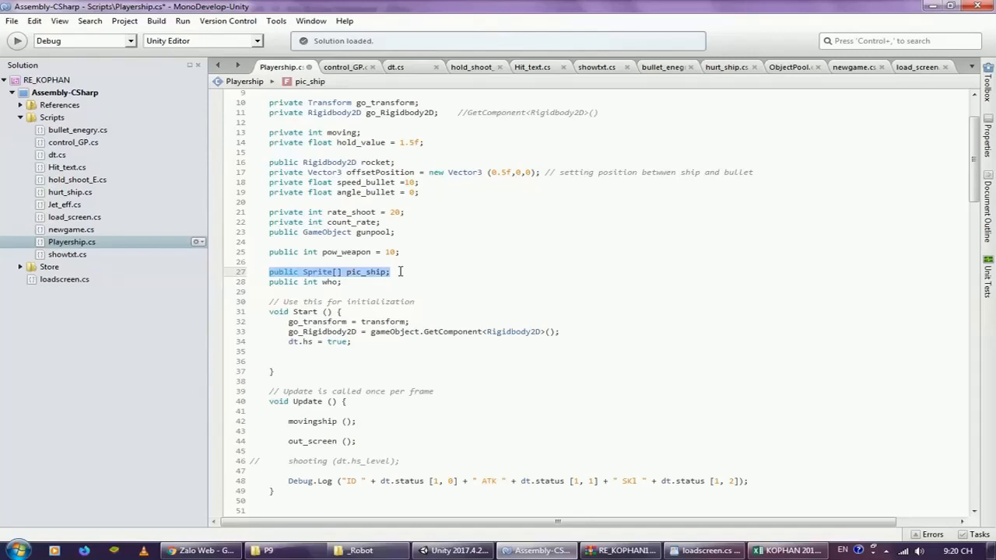
pyautogui.click(389, 271)
pyautogui.write(' // id = 2')
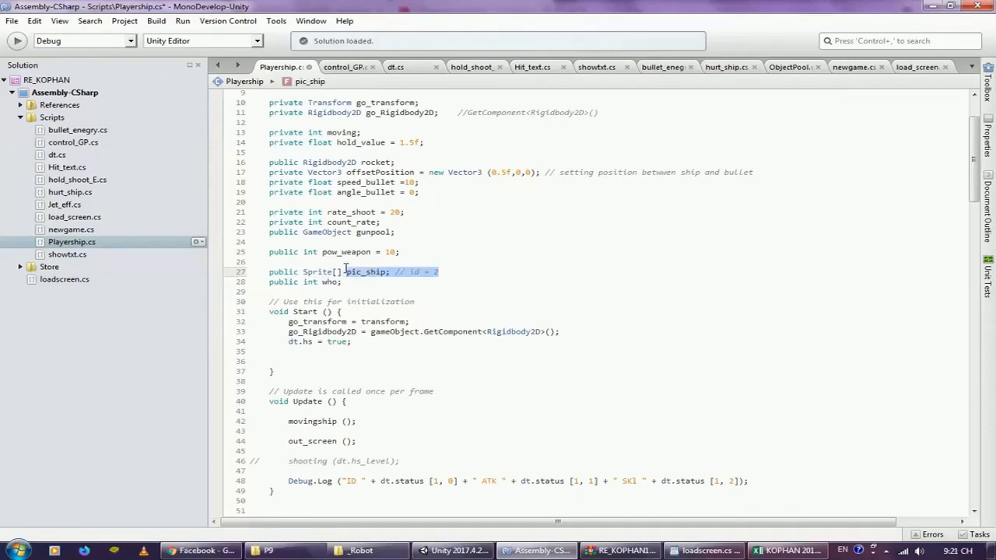
pyautogui.click(436, 271)
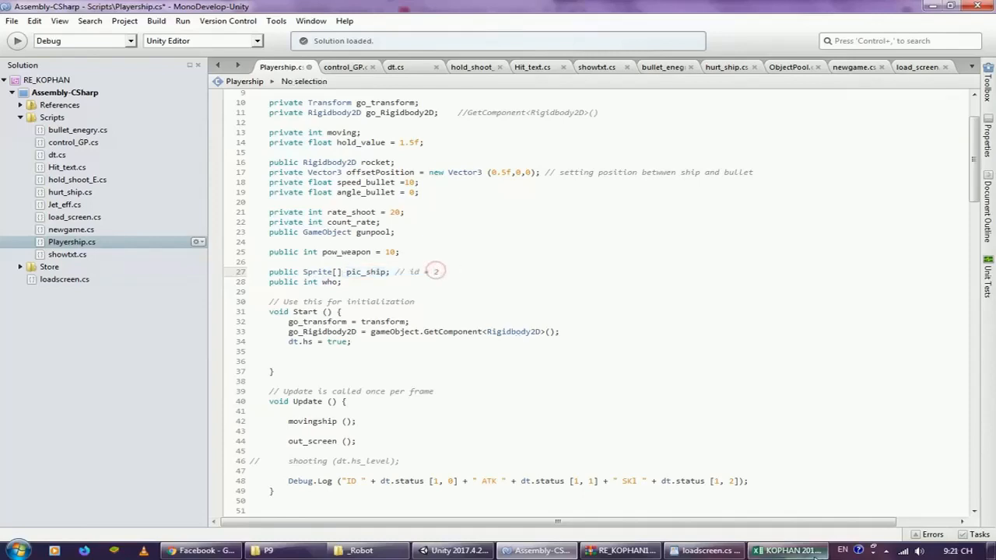
pyautogui.click(788, 551)
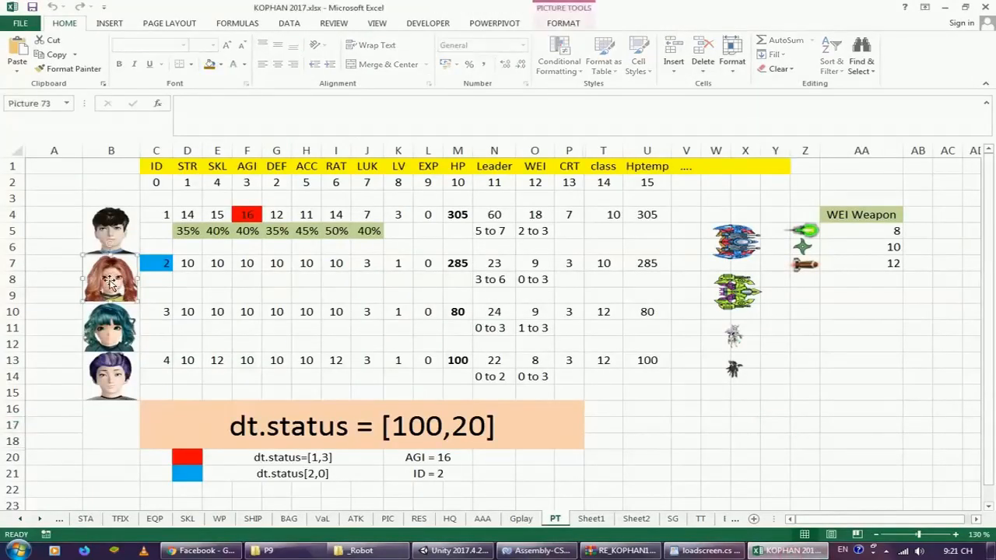
pyautogui.click(535, 551)
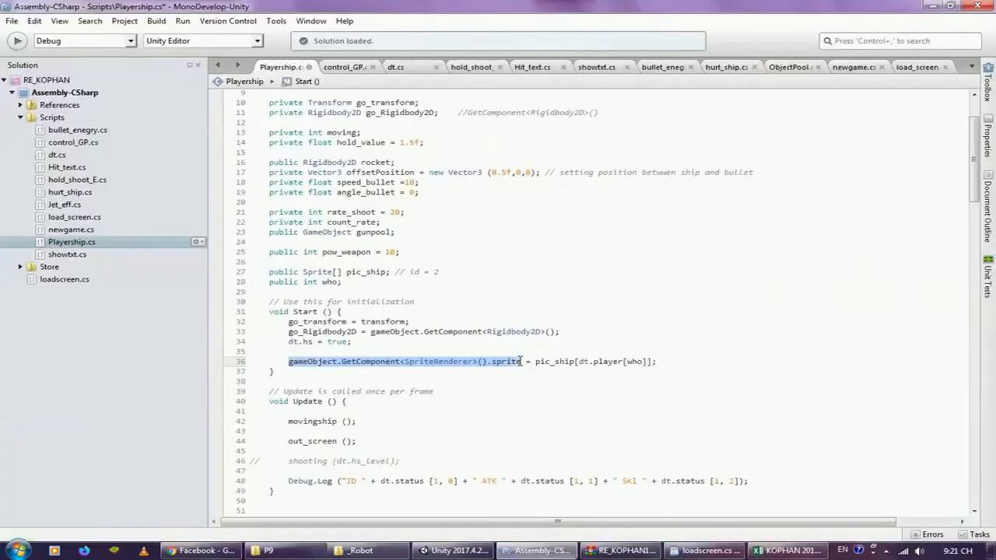
pyautogui.moveTo(532, 366)
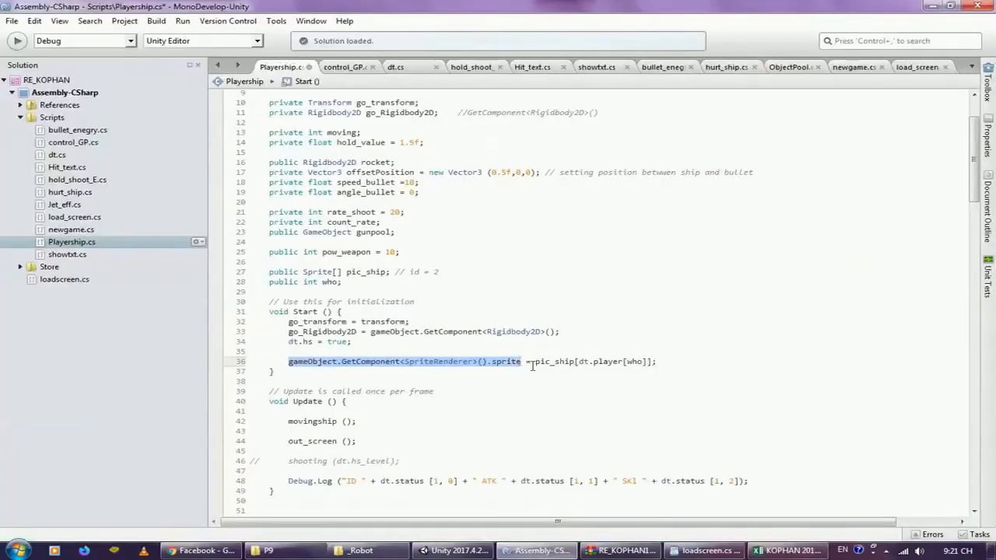
# In Start, set the SpriteRenderer sprite to pic_ship[dt.player[who]], then go to Unity
pyautogui.doubleClick(555, 361)
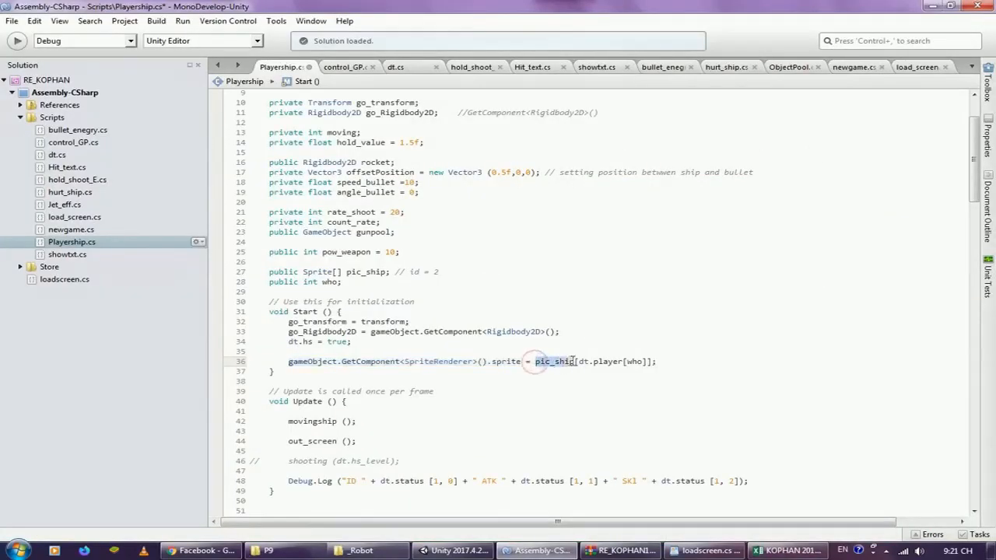
pyautogui.doubleClick(615, 361)
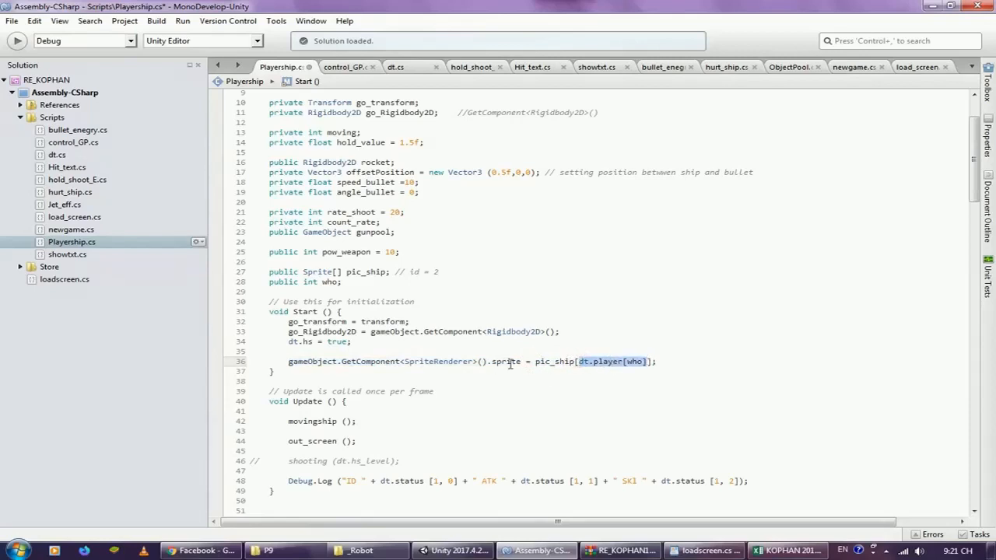
pyautogui.click(454, 551)
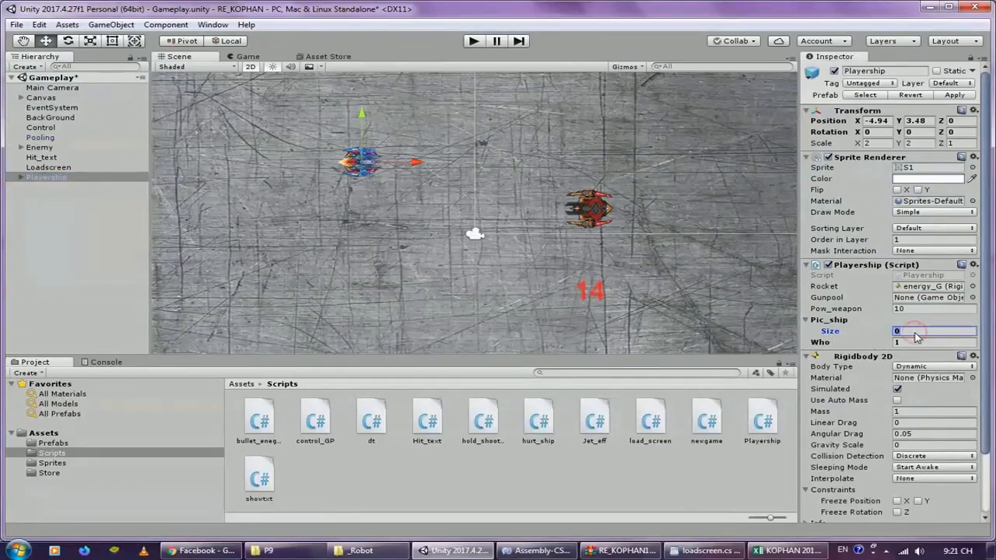
# Set the Playership Pic_ship array size to 5 and show the Sprites folder's ship images
pyautogui.write('5')
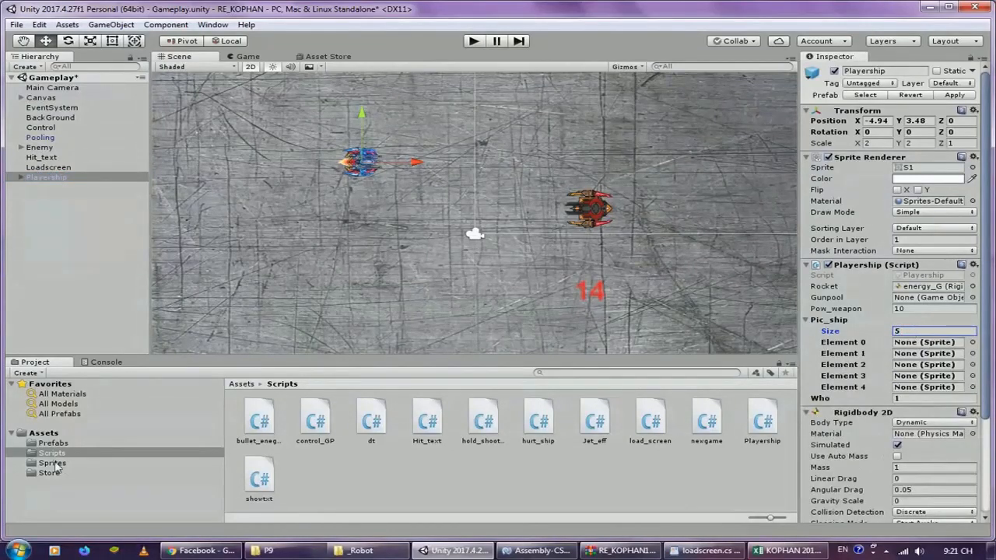
pyautogui.click(53, 464)
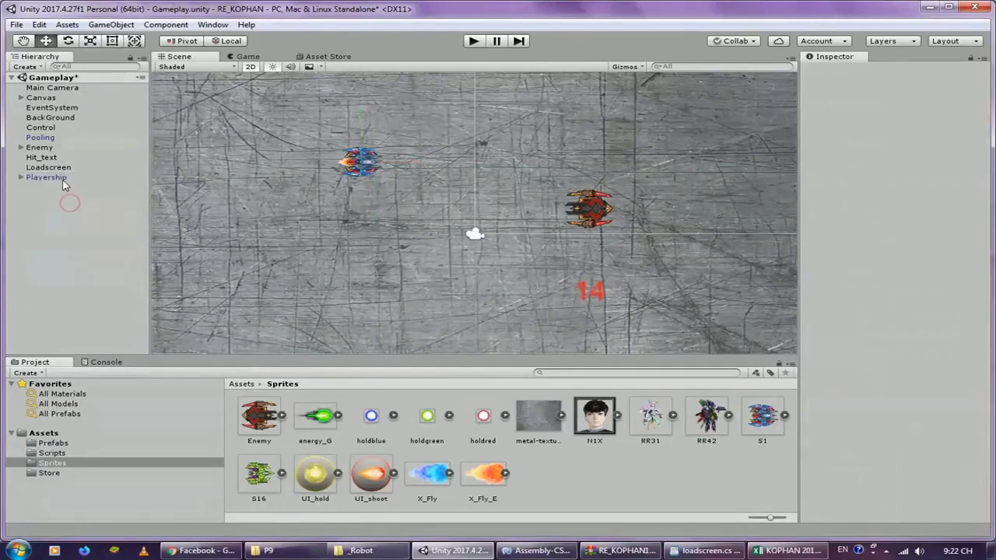
# Duplicate the Playership object in the Hierarchy into Playership (1) and (2)
pyautogui.click(53, 187)
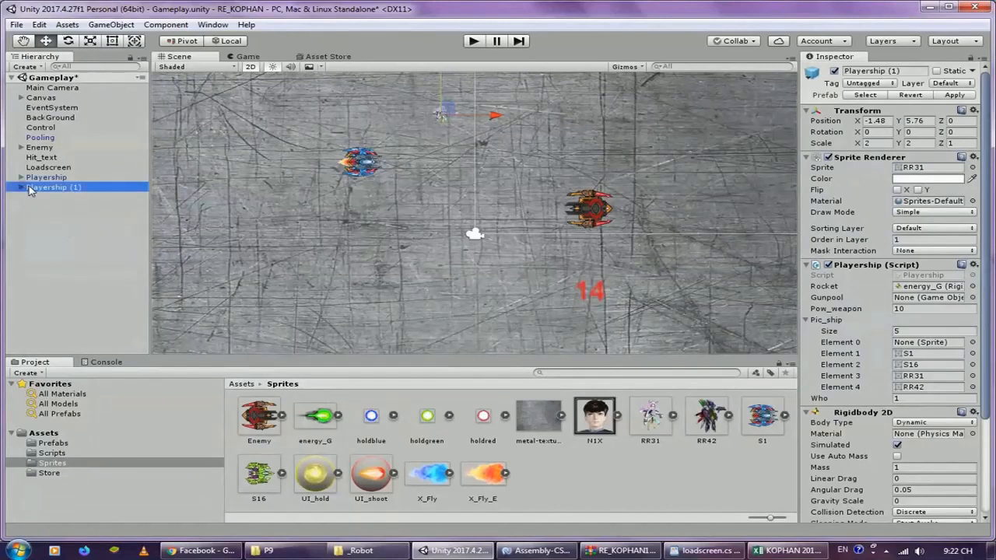
pyautogui.click(54, 196)
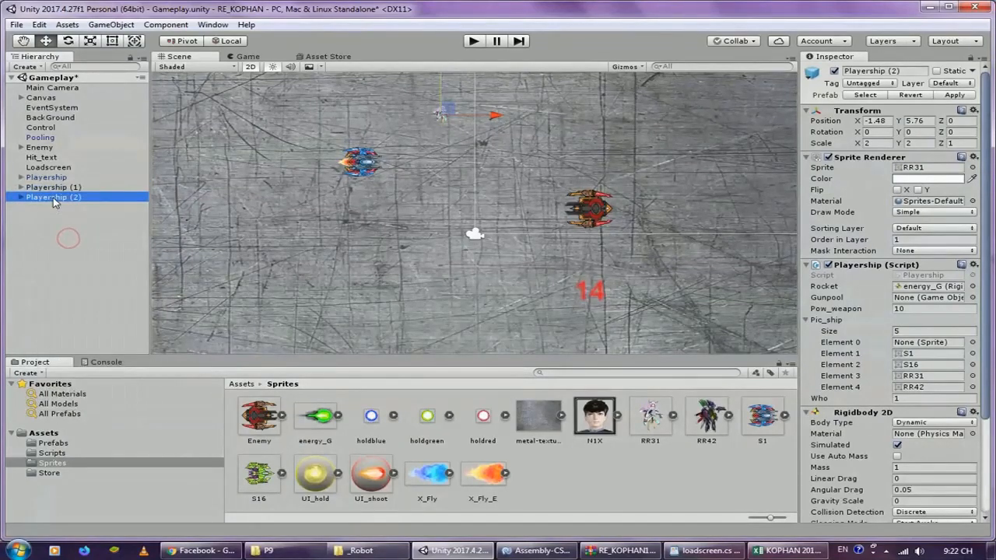
pyautogui.rightClick(53, 207)
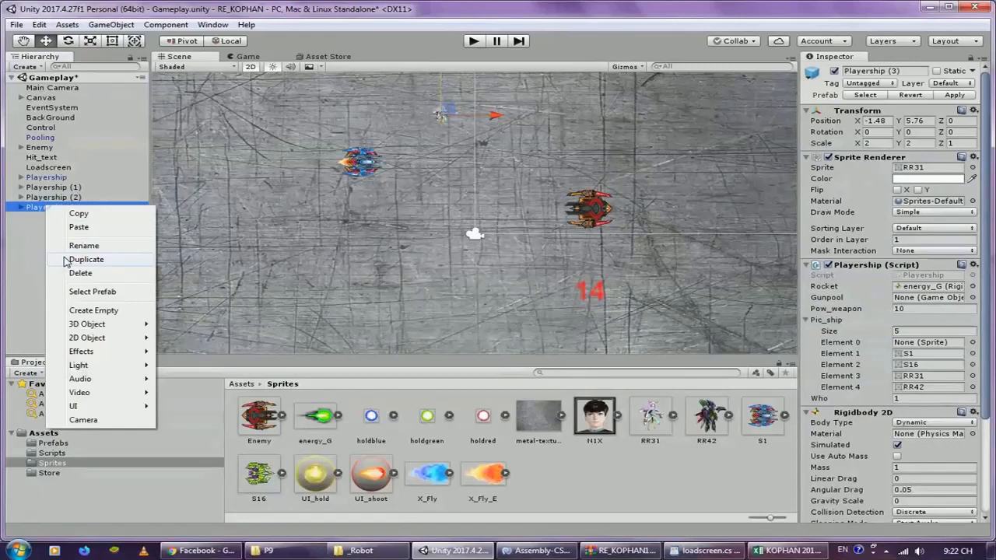
# Duplicate again to create Playership (3) and (4)
pyautogui.click(88, 258)
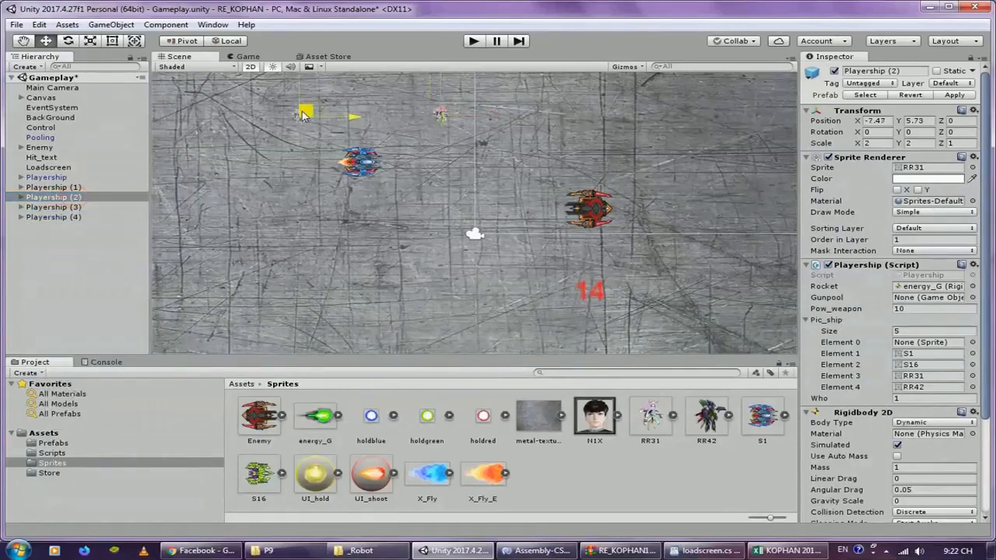
pyautogui.click(52, 207)
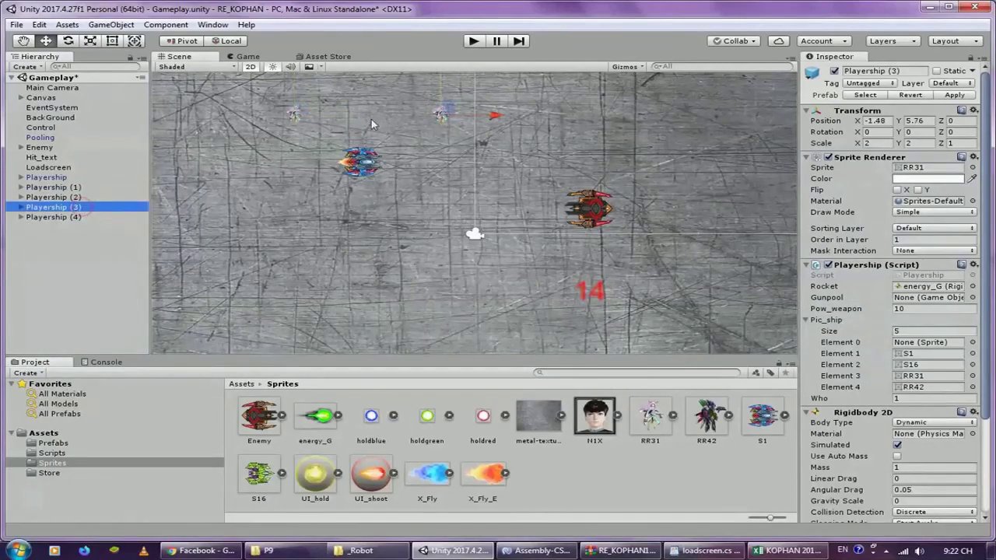
pyautogui.click(53, 207)
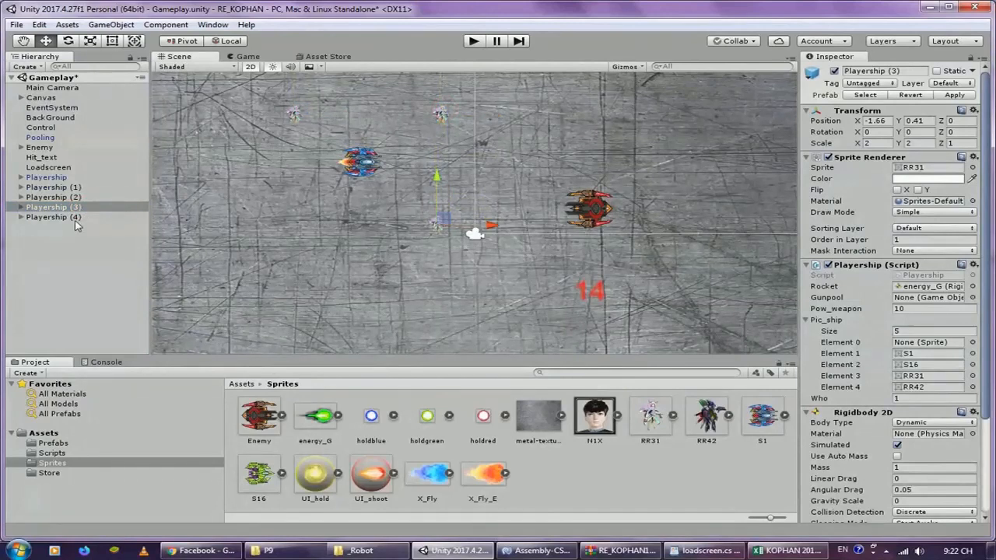
pyautogui.click(53, 218)
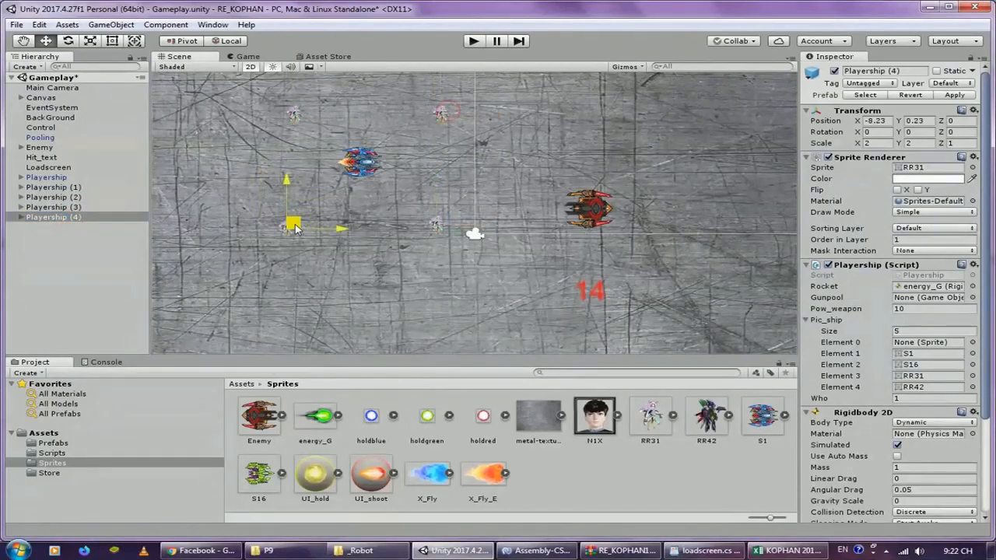
# Review the Inspector settings of Playership (1), (2), (4) and the original
pyautogui.click(53, 186)
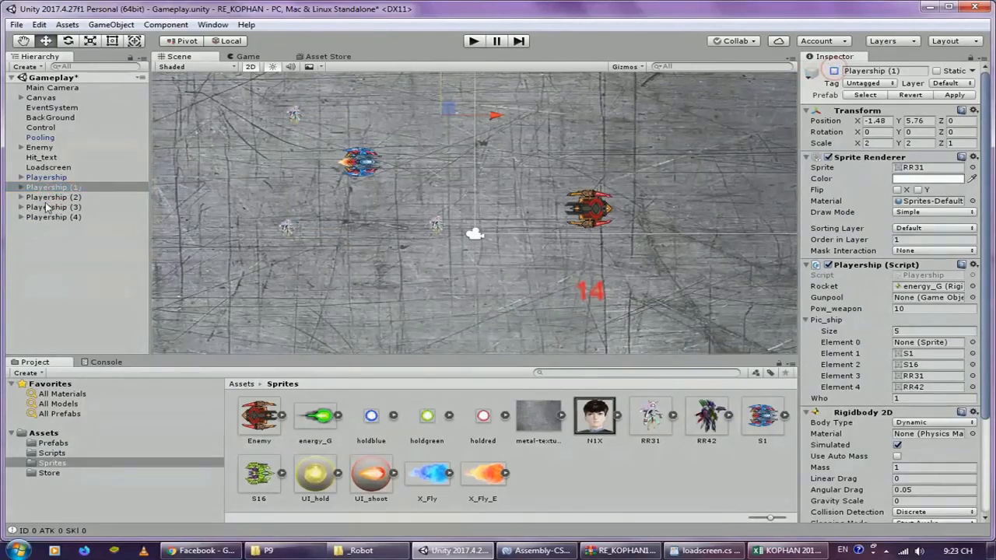
pyautogui.click(53, 197)
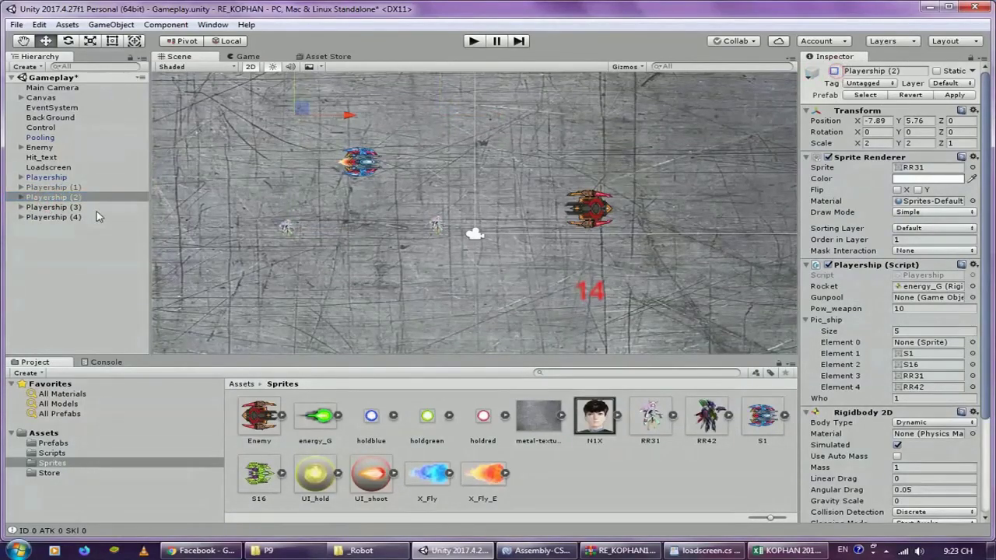
pyautogui.click(53, 218)
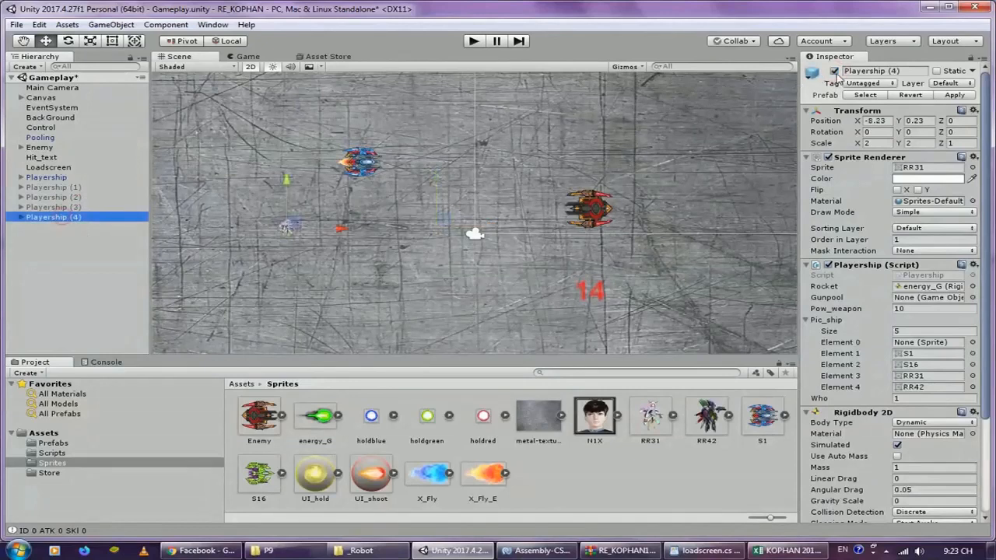
pyautogui.click(47, 177)
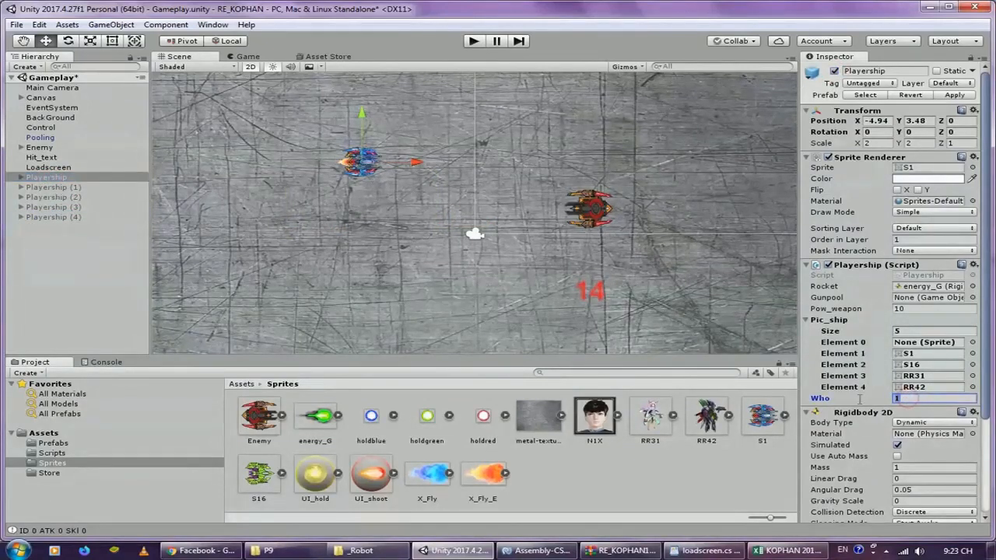
# Assign distinct Who IDs to Playership (1), (2) and (4) in the Playership (Script) component
pyautogui.click(53, 187)
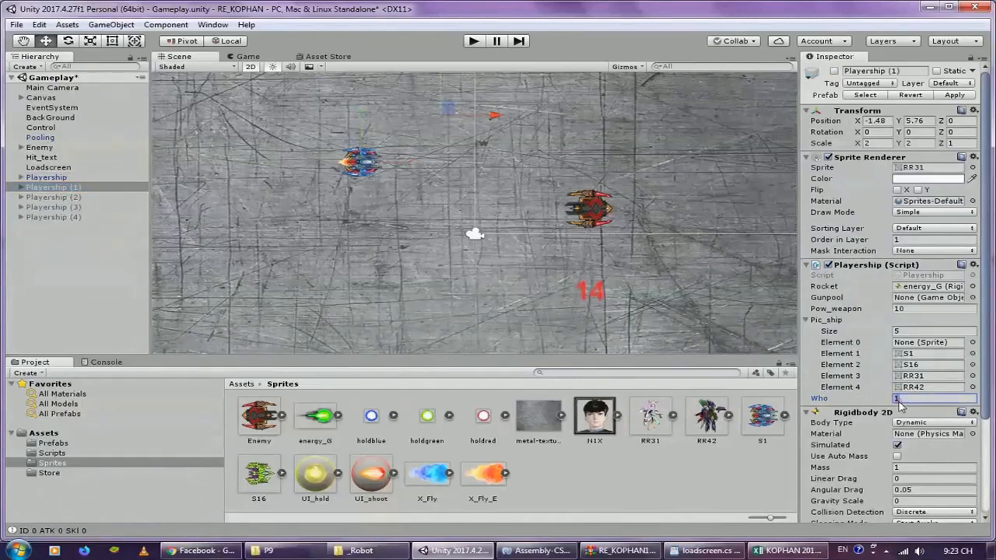
pyautogui.click(54, 196)
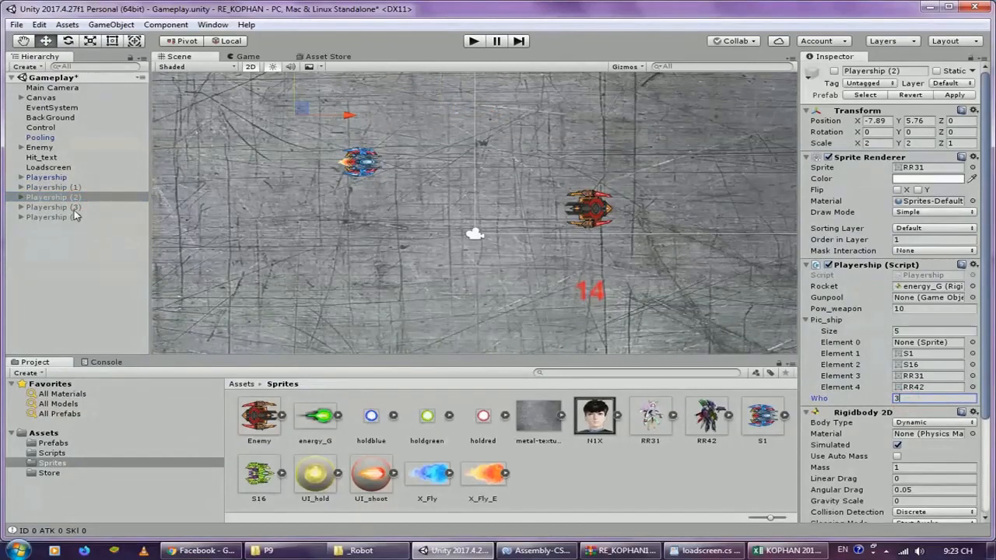
pyautogui.click(53, 207)
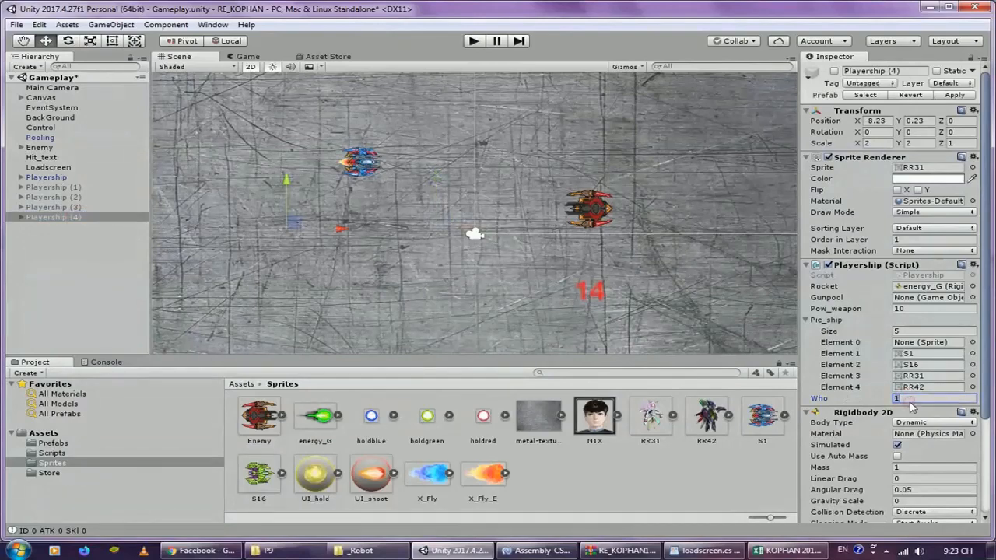
pyautogui.click(473, 41)
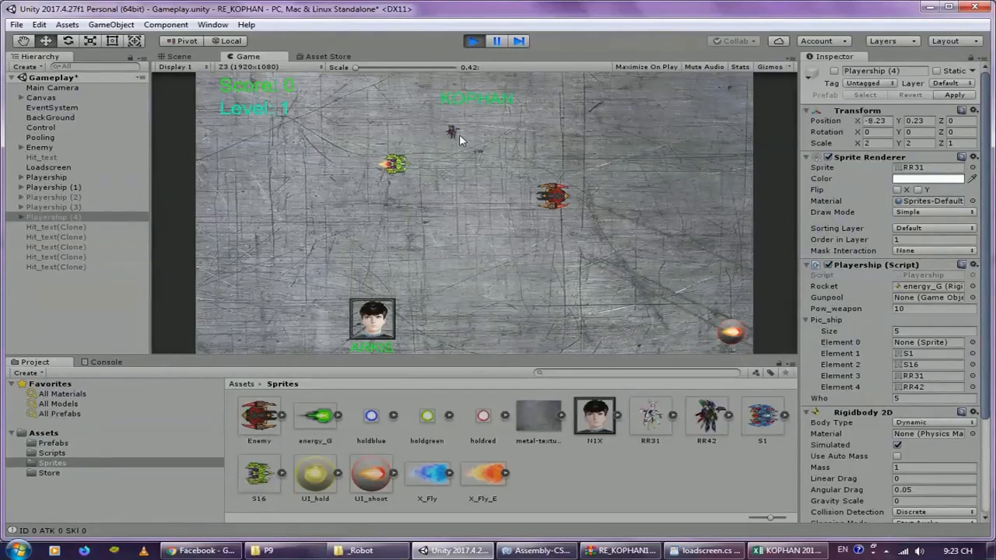
pyautogui.moveTo(479, 130)
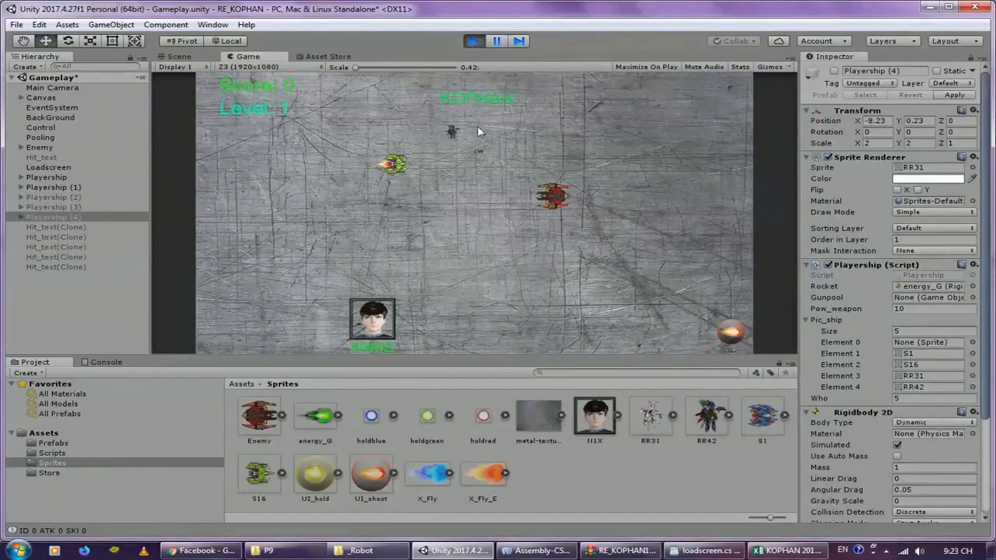
pyautogui.moveTo(455, 153)
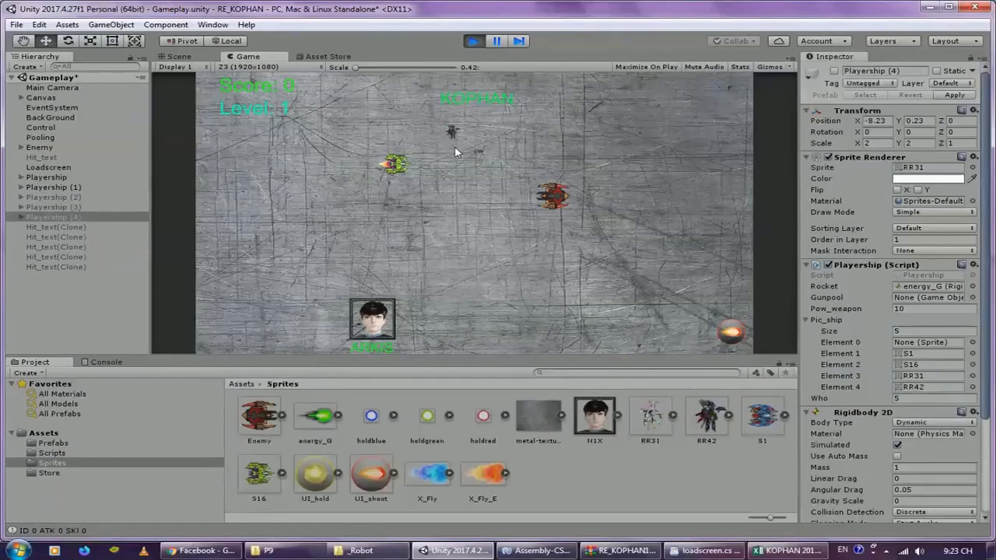
# After the Play-mode test, return to the load_screen script in MonoDevelop-Unity
pyautogui.click(535, 551)
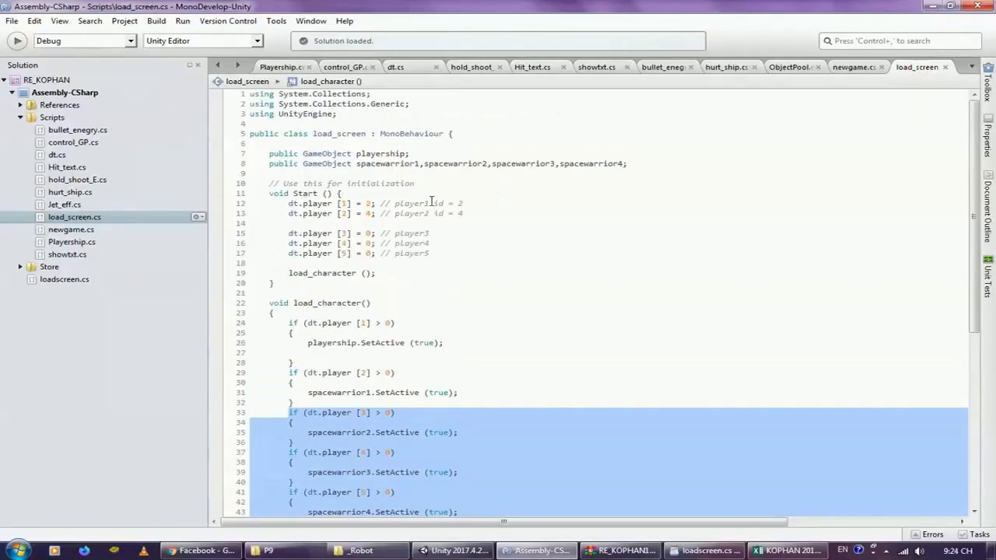
# Review Start() and load_character() in load_screen.cs, then return to the running Unity game
pyautogui.click(367, 233)
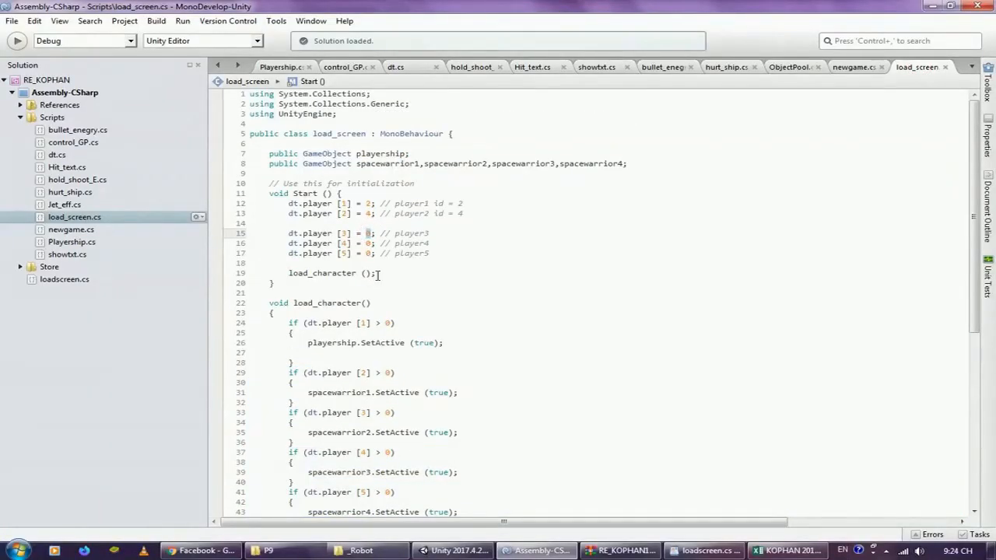
pyautogui.click(454, 551)
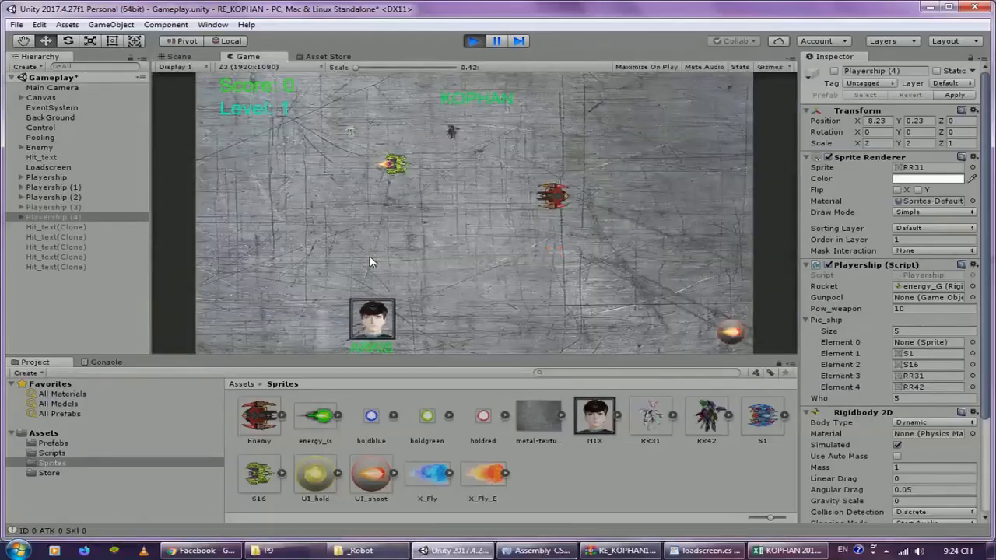
pyautogui.moveTo(386, 171)
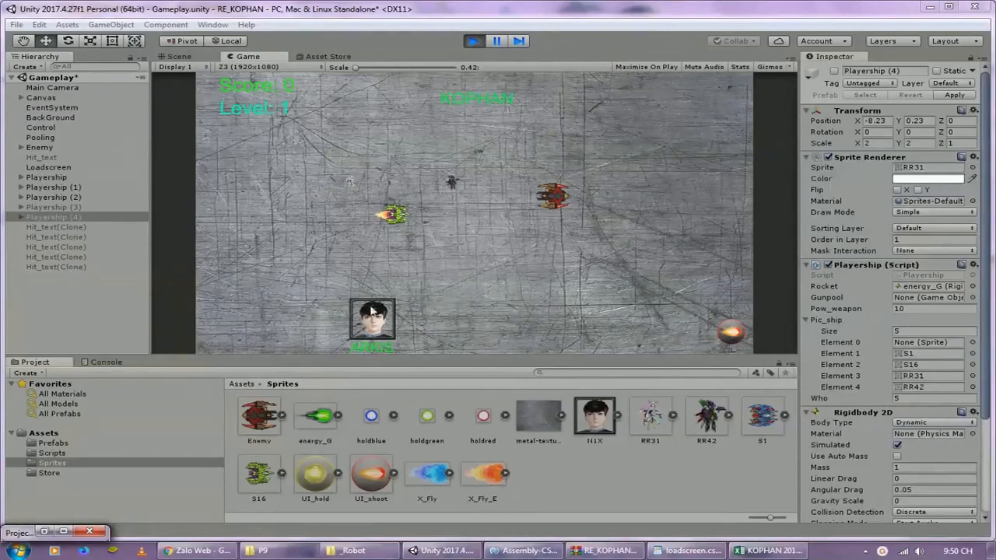
pyautogui.moveTo(417, 225)
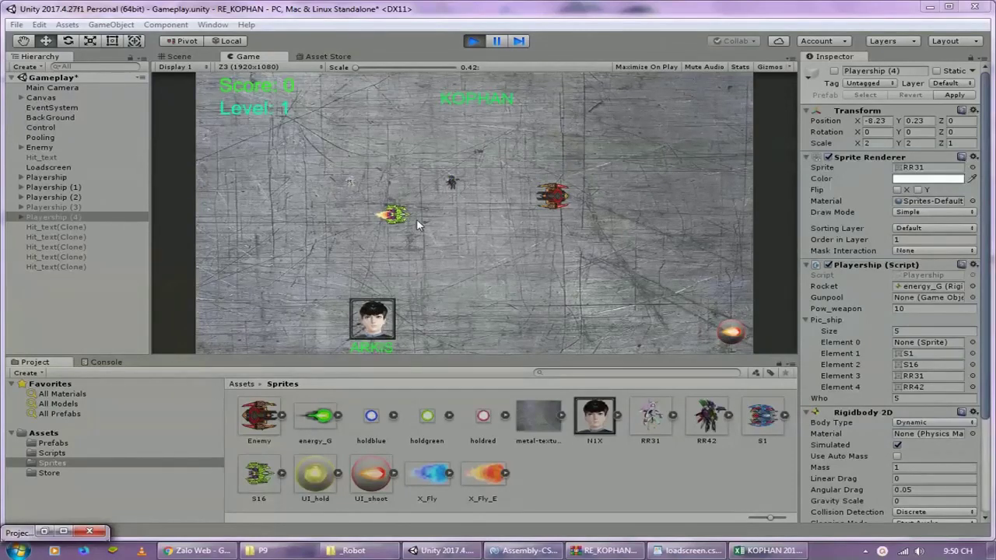
pyautogui.moveTo(404, 343)
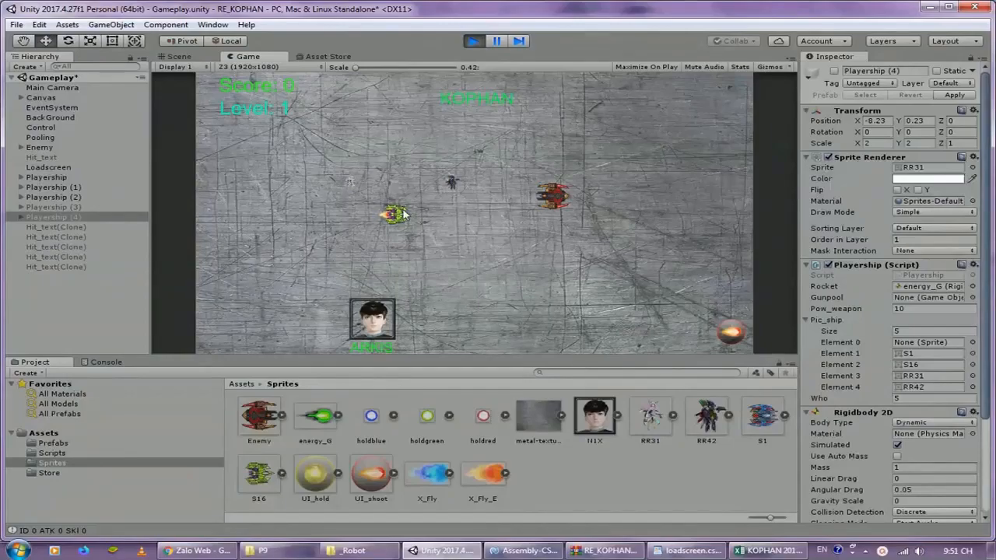
pyautogui.click(523, 551)
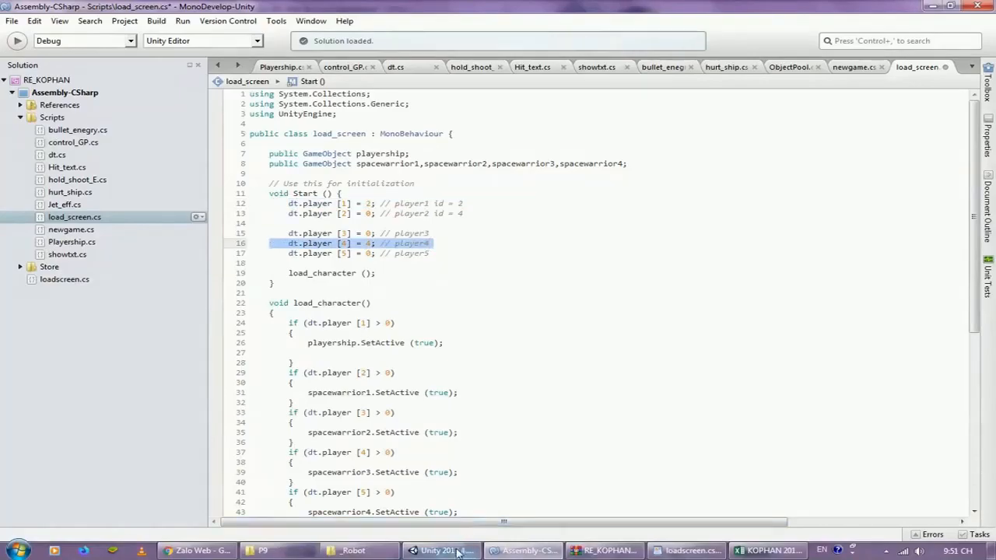
pyautogui.click(442, 551)
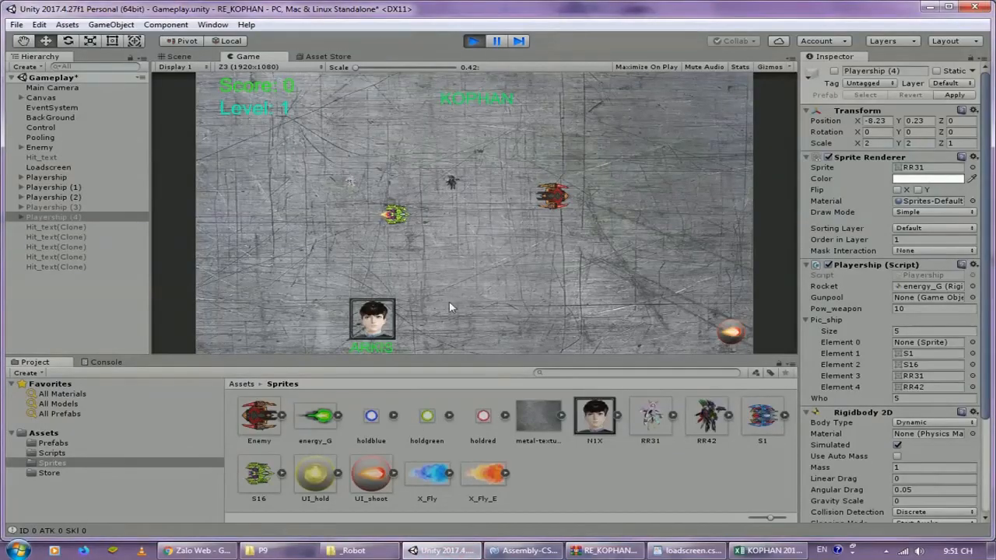
pyautogui.moveTo(460, 333)
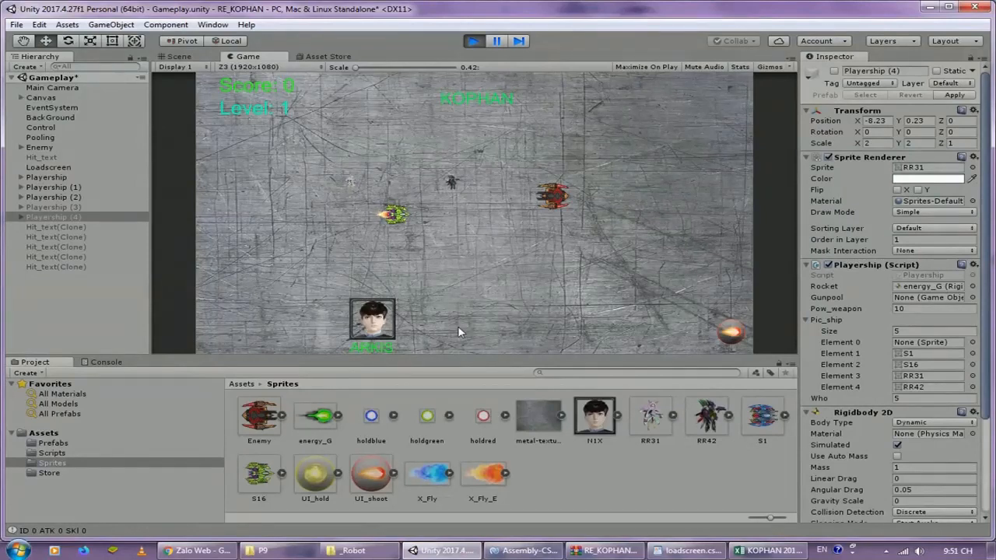